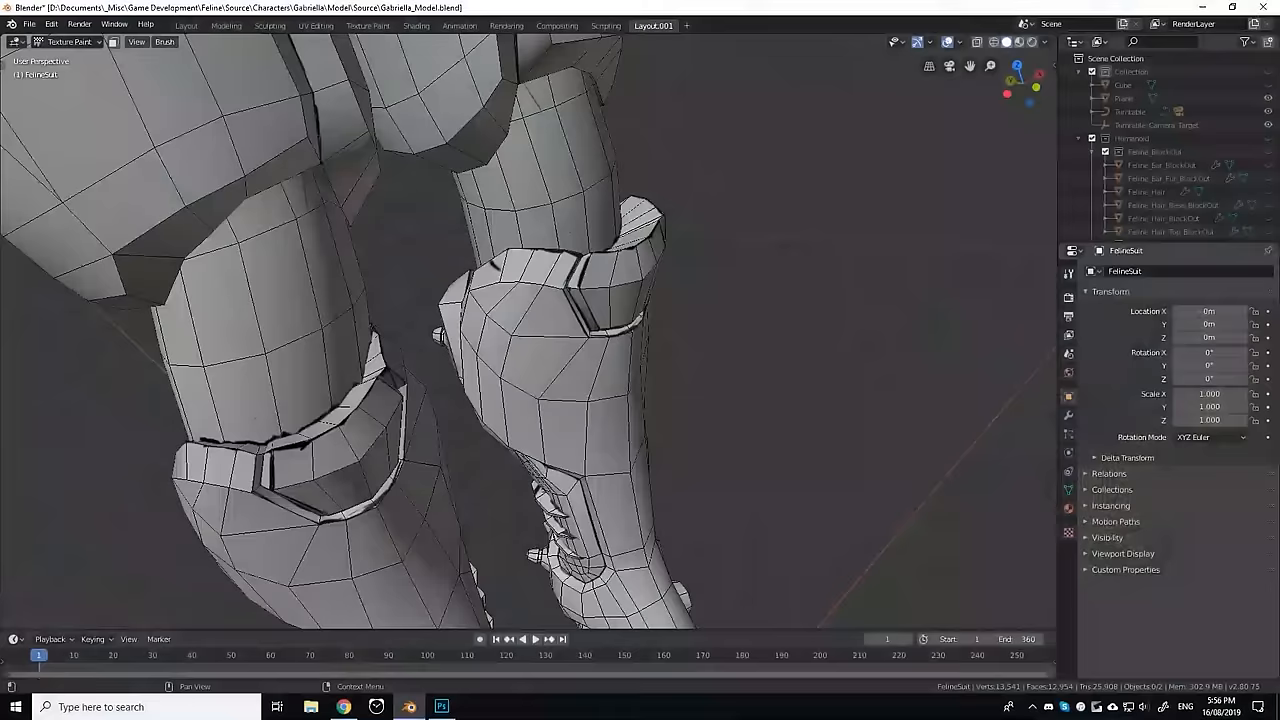
Select the FelineSuit object in Layout.001 and refine its lower-leg armour plates.
left_click(710, 25)
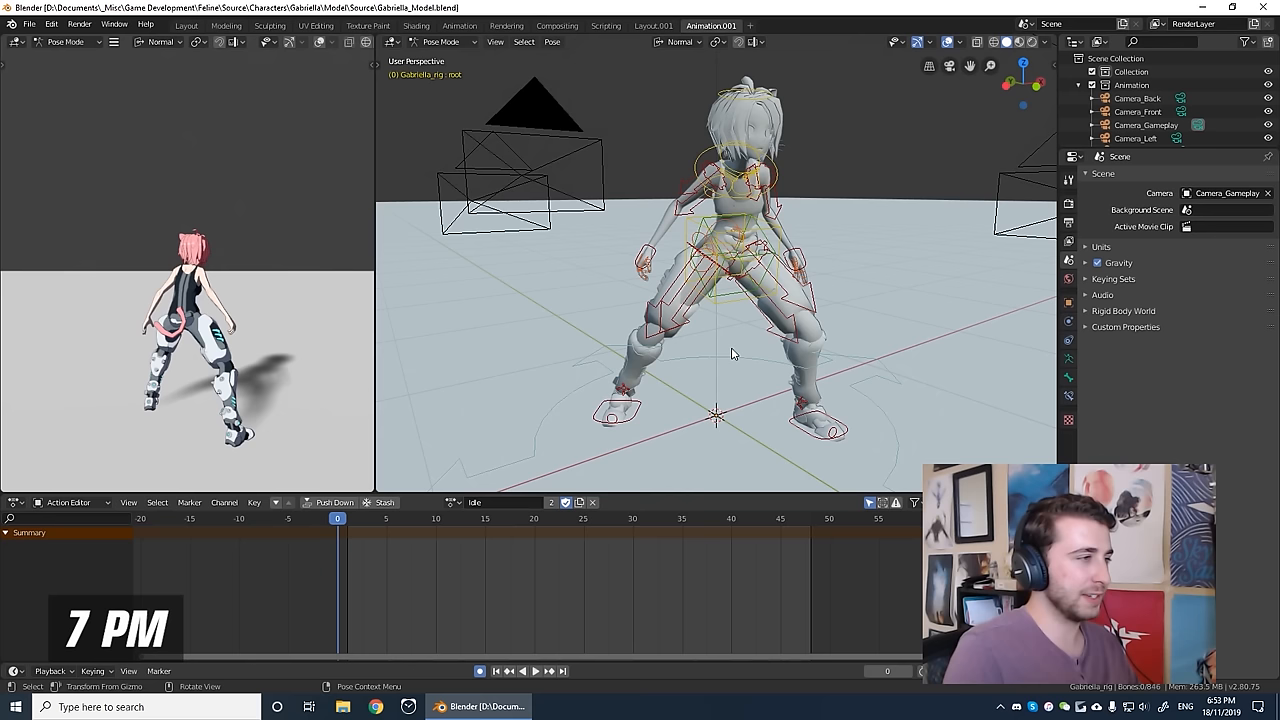
Pose Gabriella_rig in Pose Mode into the wide-legged, crouched Idle stance.
left_click(536, 671)
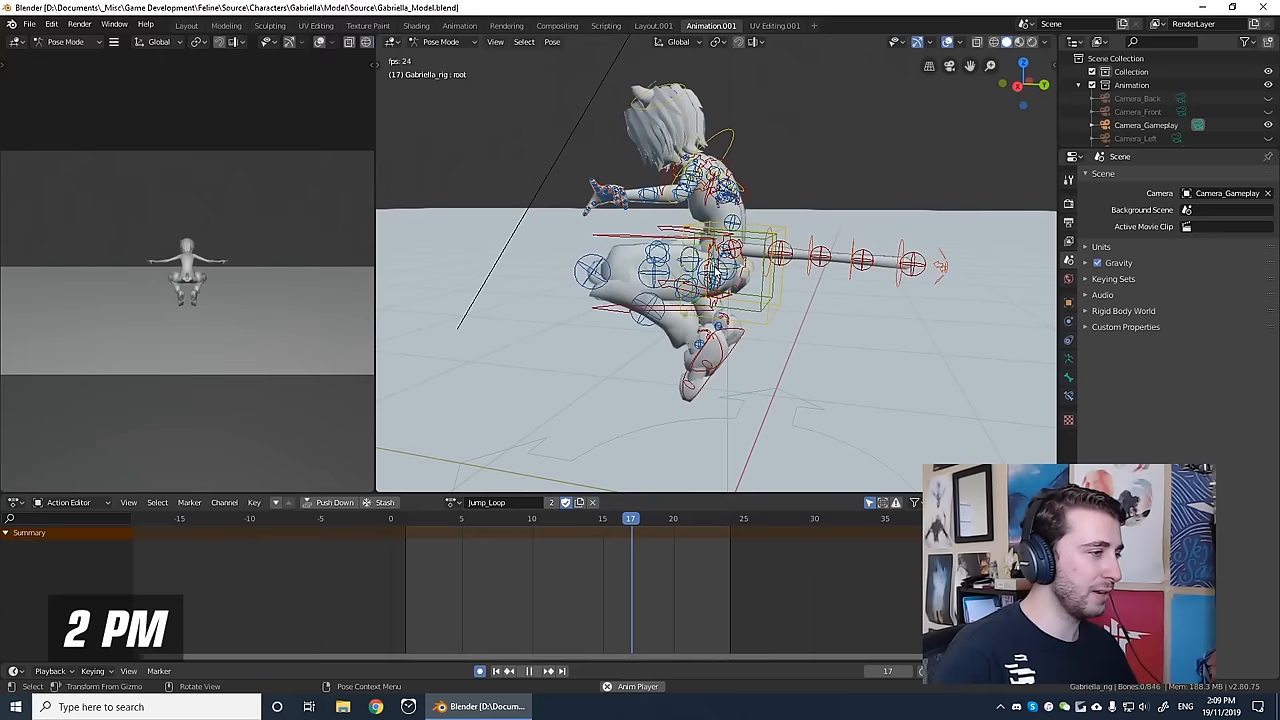
Play back Jump_Loop, then list all the rig's actions in the action dropdown.
left_click(472, 533)
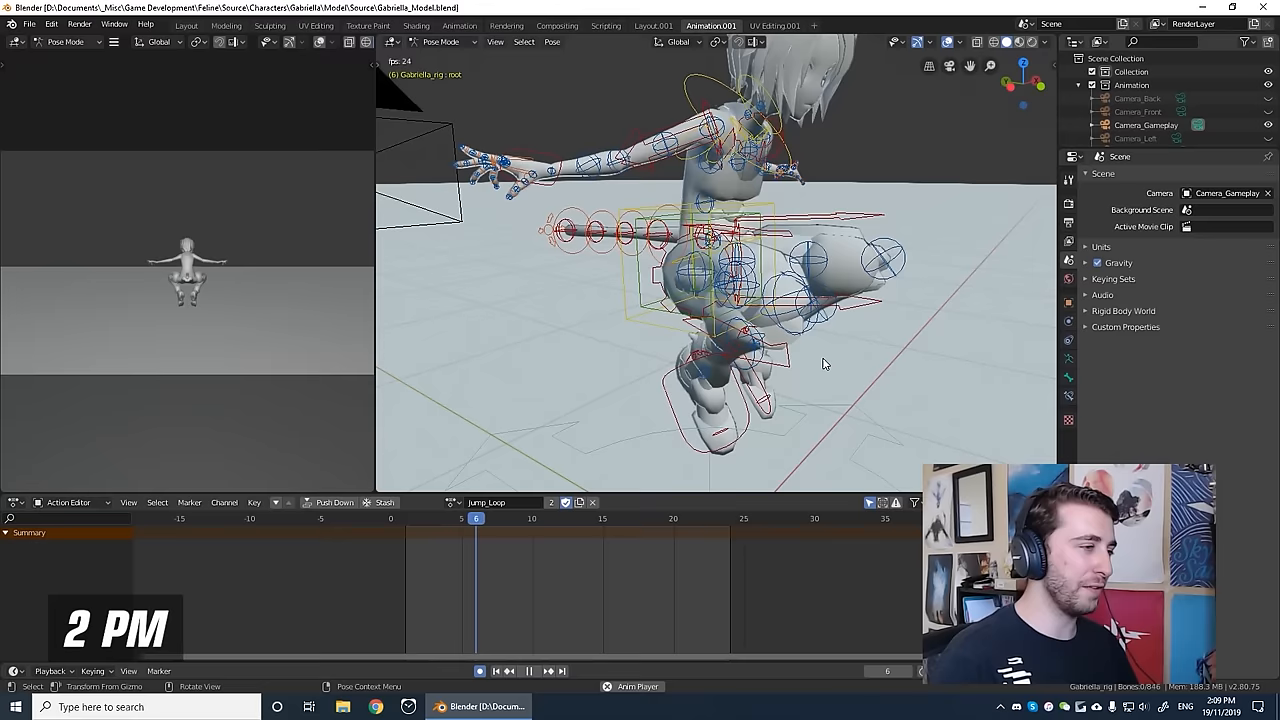
left_click(530, 671)
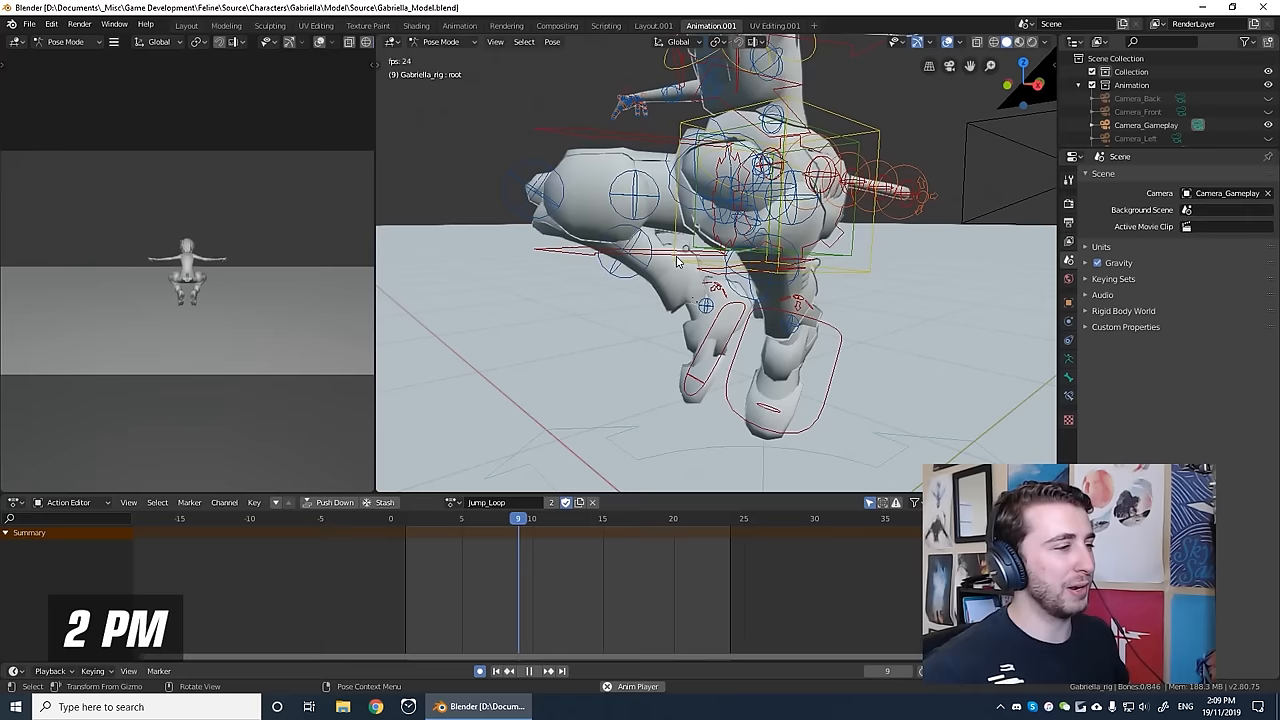
left_click(492, 503)
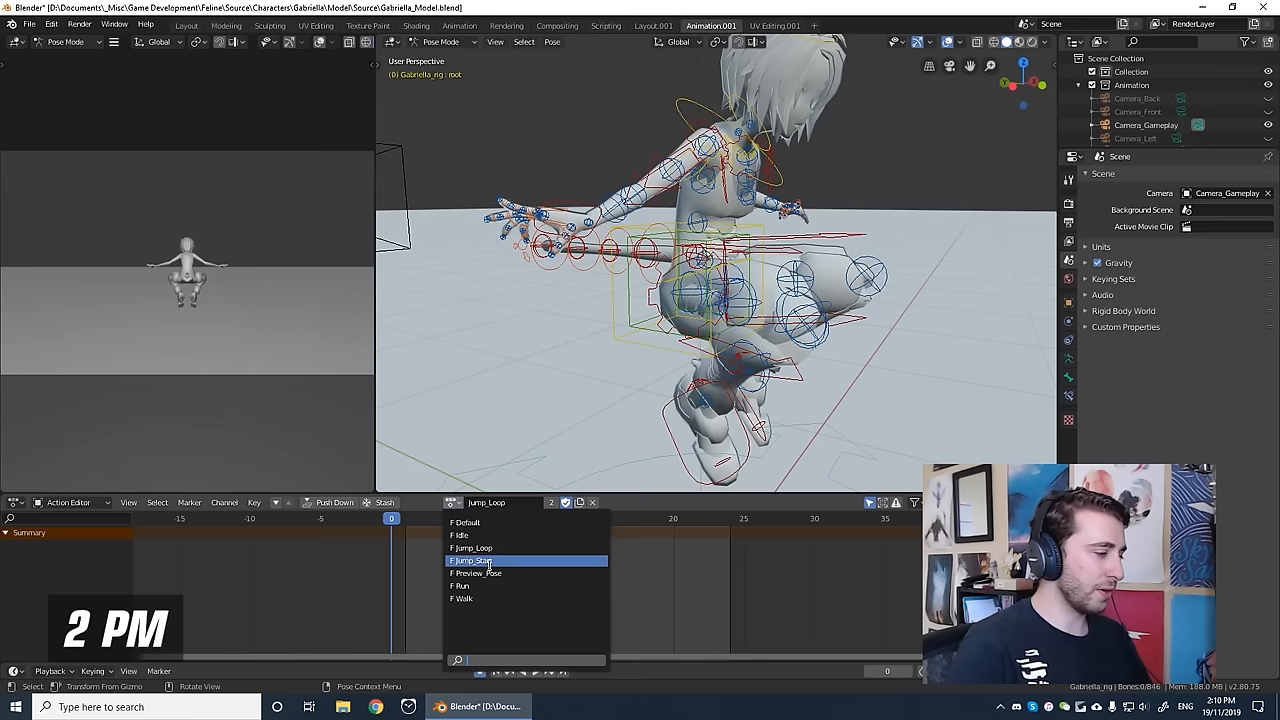
Load Jump_Start and edit all bones' keyframes across frames 0 to 7.
left_click(477, 560)
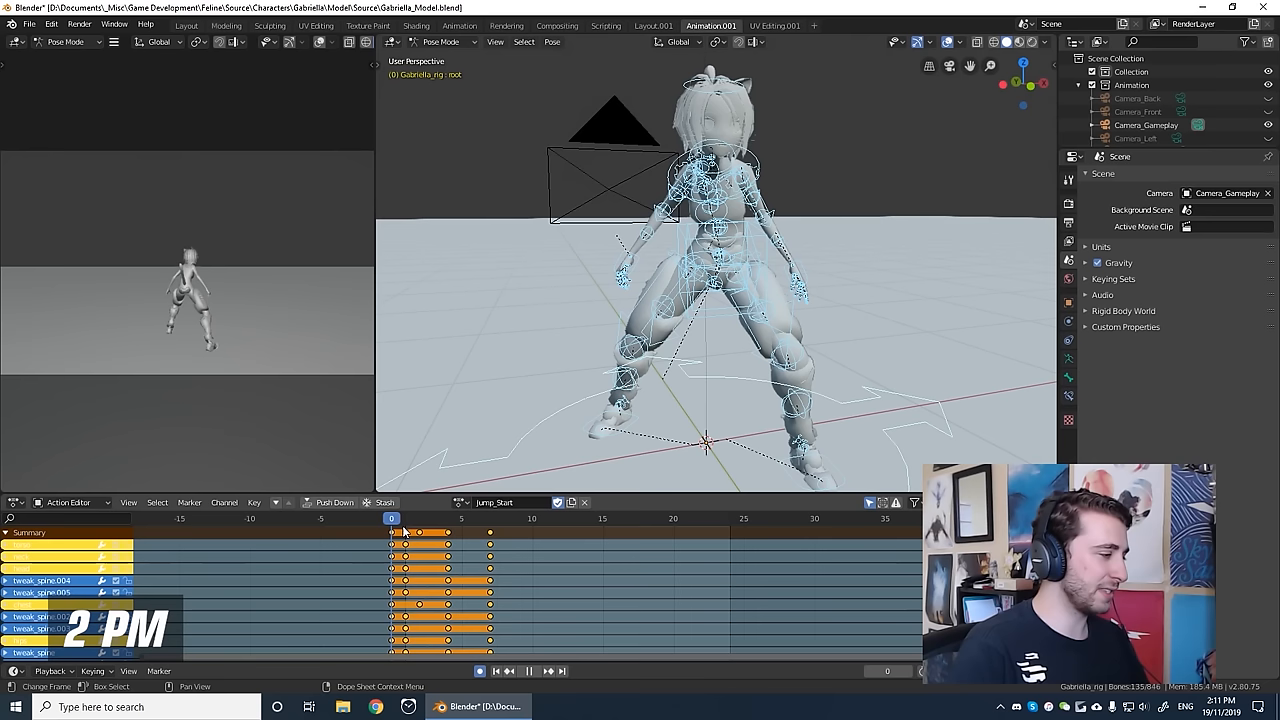
left_click(405, 543)
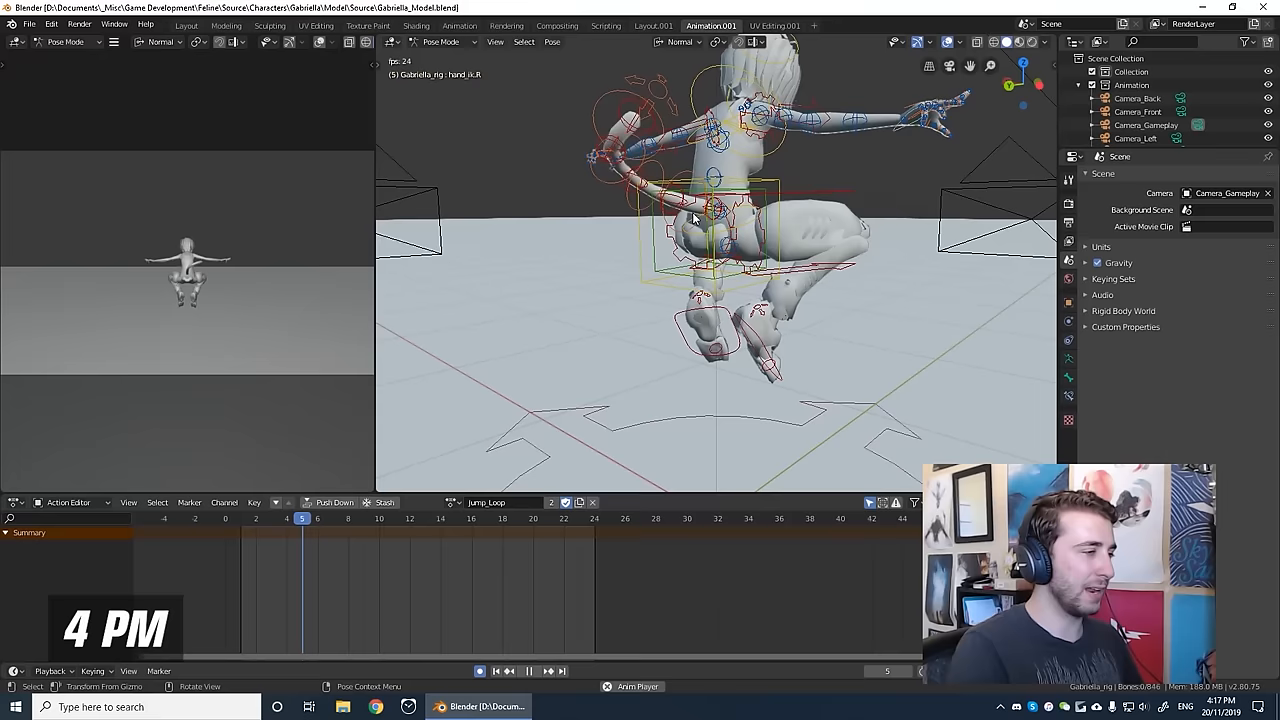
Switch the active action from Jump_Loop to Jump_Start in the browse dropdown.
left_click(240, 518)
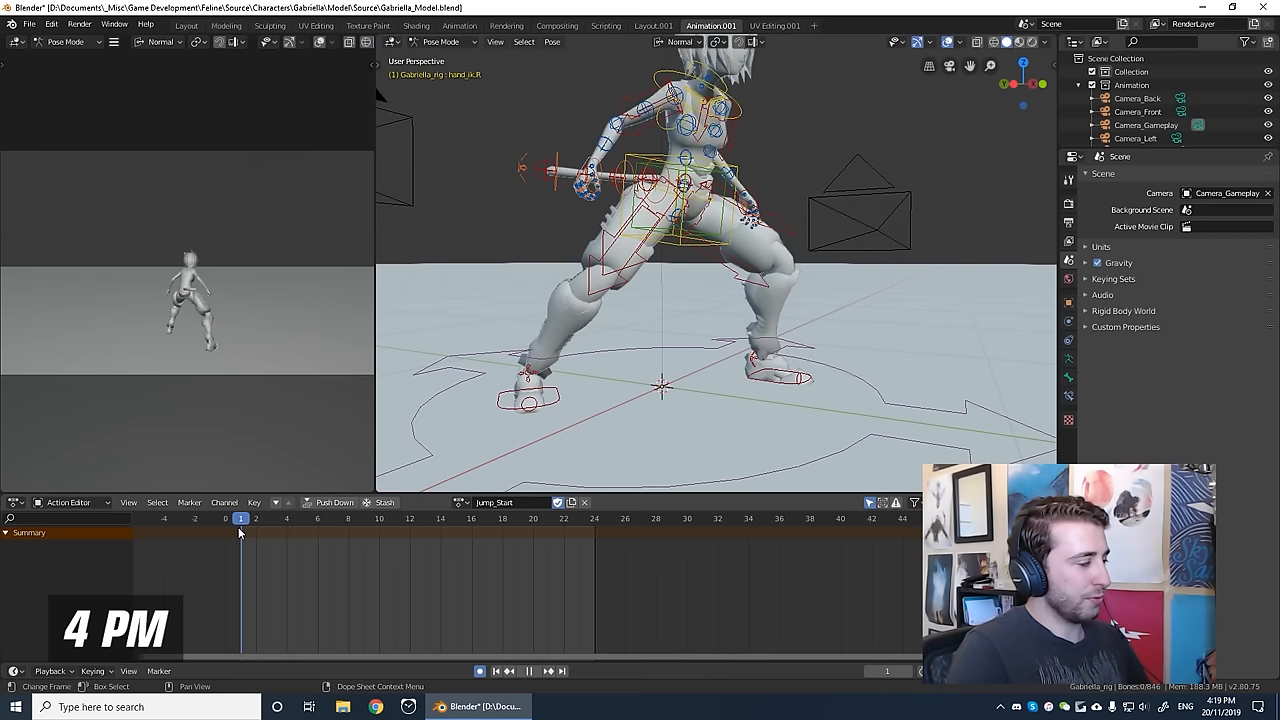
left_click(272, 520)
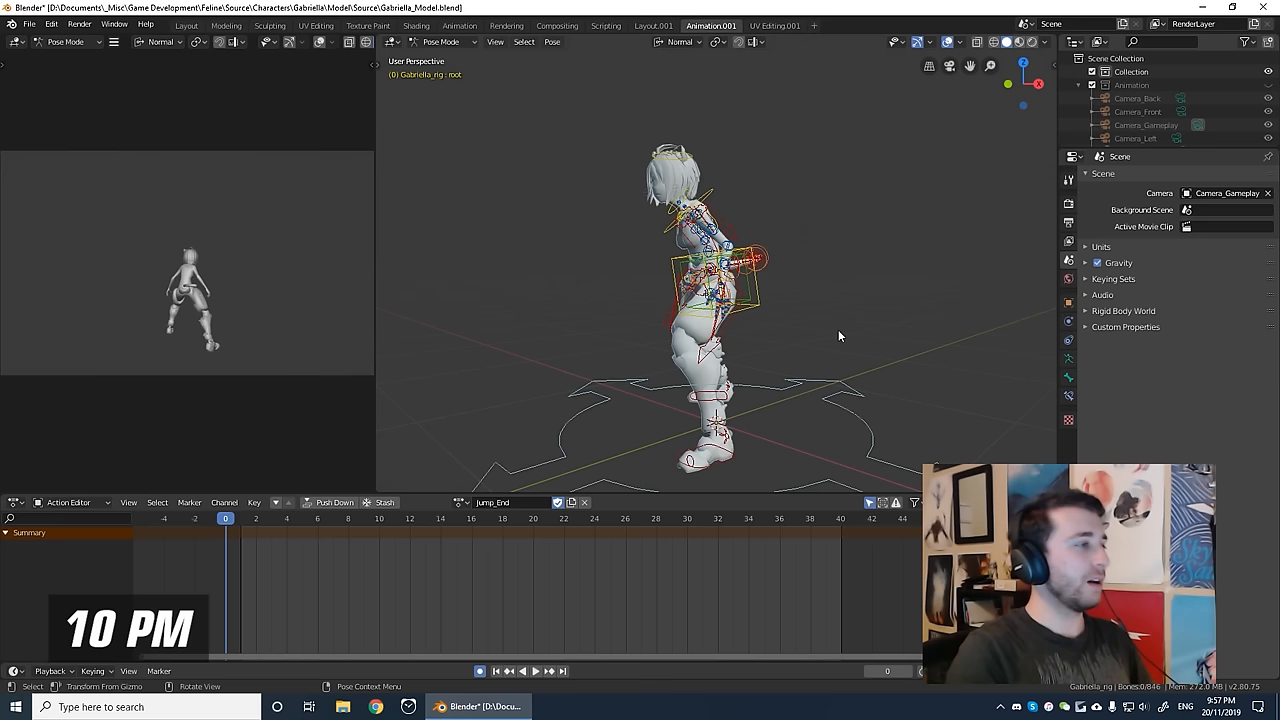
Choose Jump_End from the Action Editor's action dropdown.
left_click(535, 670)
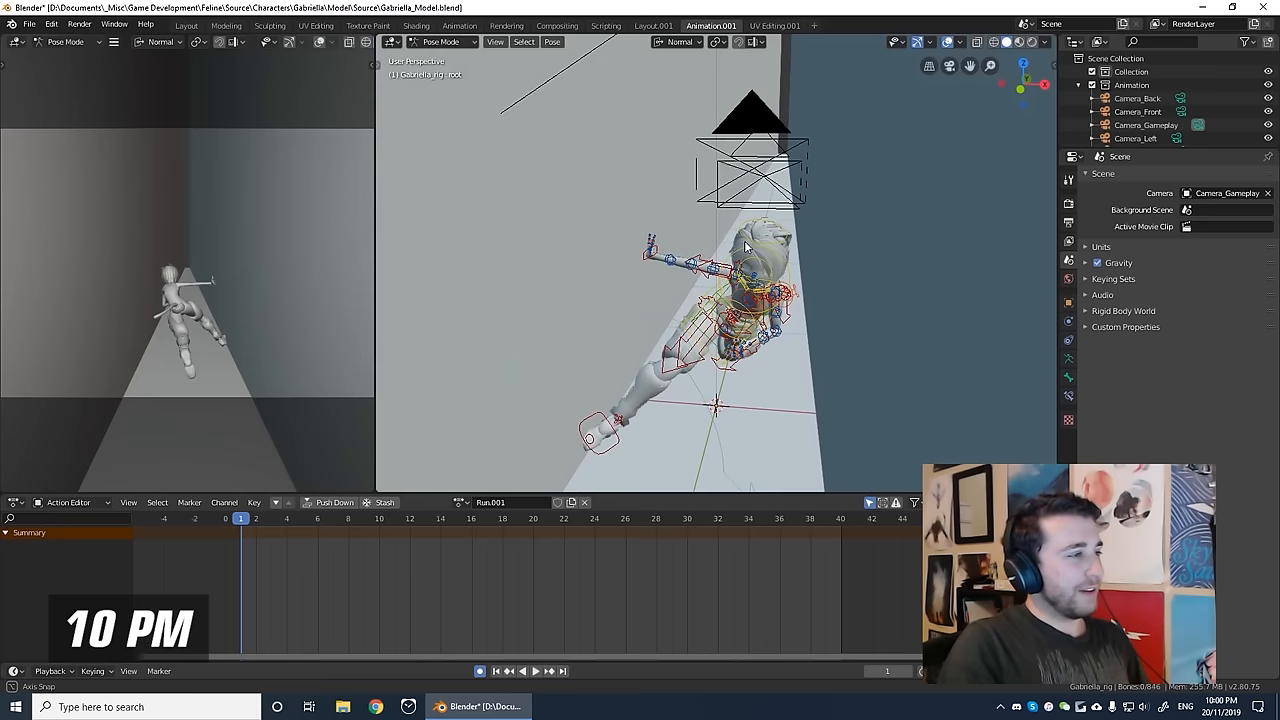
Load Run.001, rotate hand_ik.R forward and keyframe it.
left_click(529, 669)
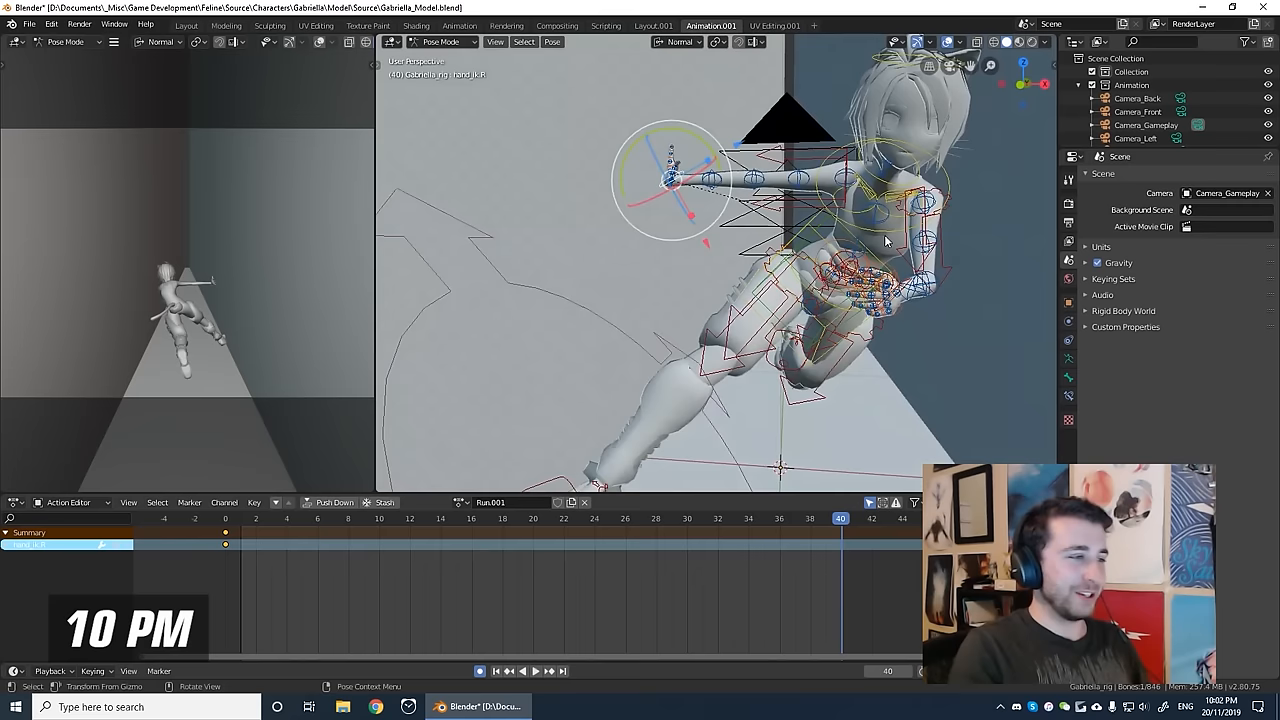
left_click(593, 523)
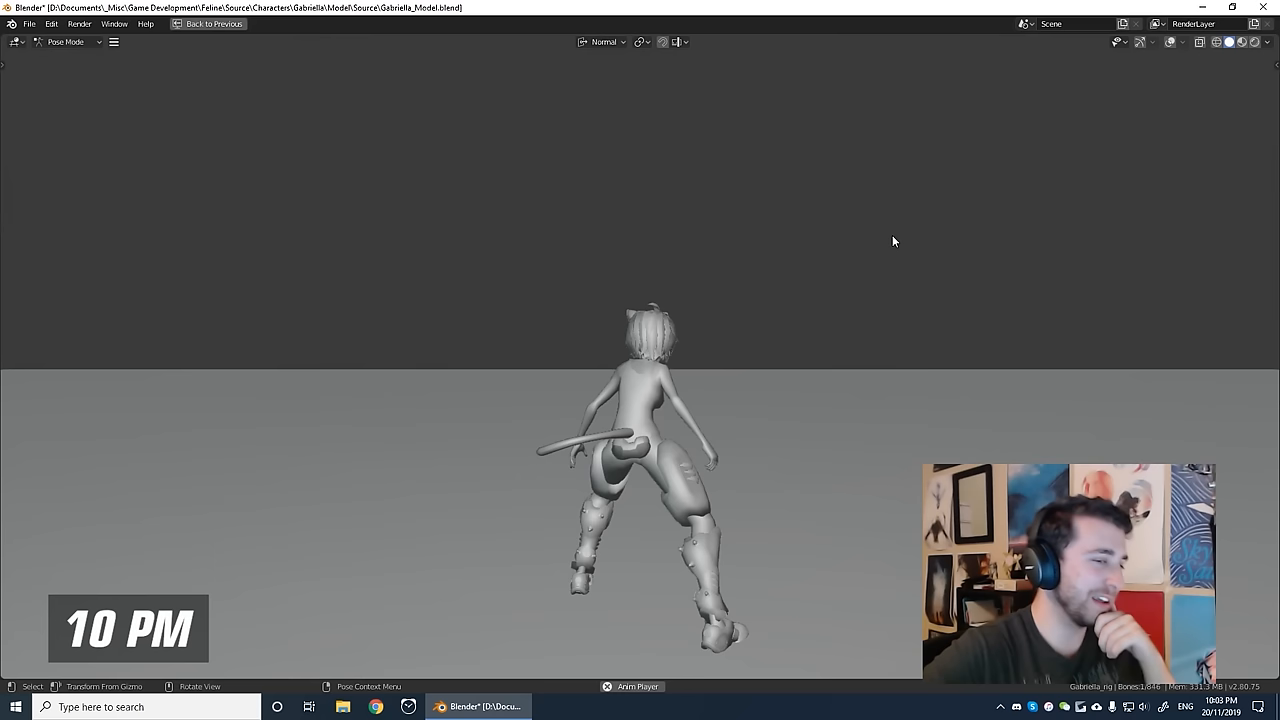
Play the animation full-screen in the Anim Player via Viewport Render Animation.
left_click(725, 25)
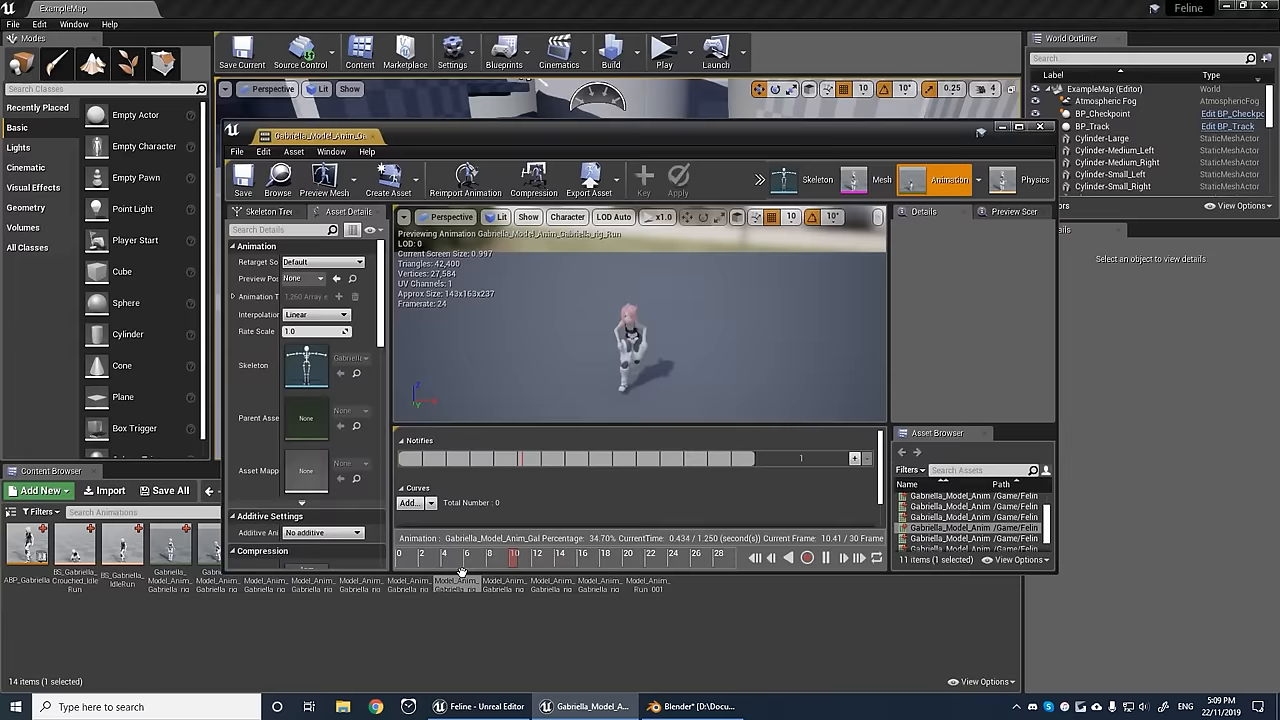
Import the exported FBX into Unreal and open the Run animation in Persona.
left_click(660, 51)
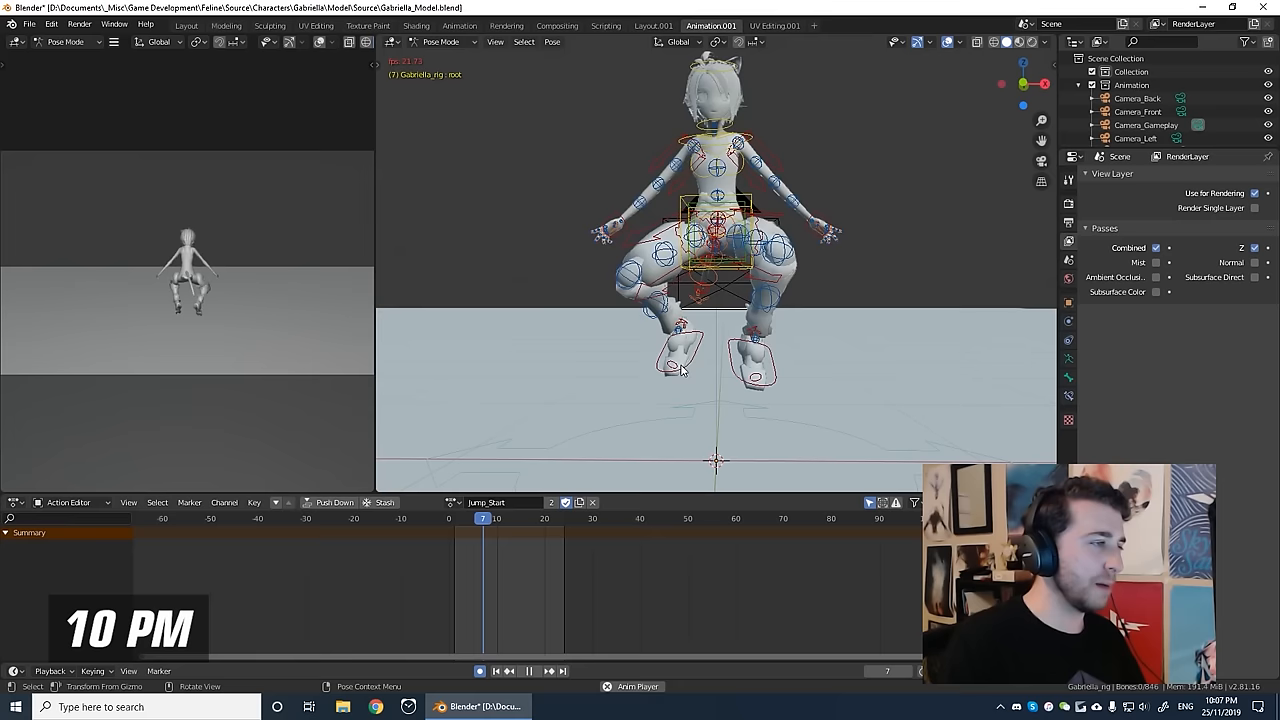
Play Jump_Start in the viewport and stop on about frame 6.
left_click(457, 518)
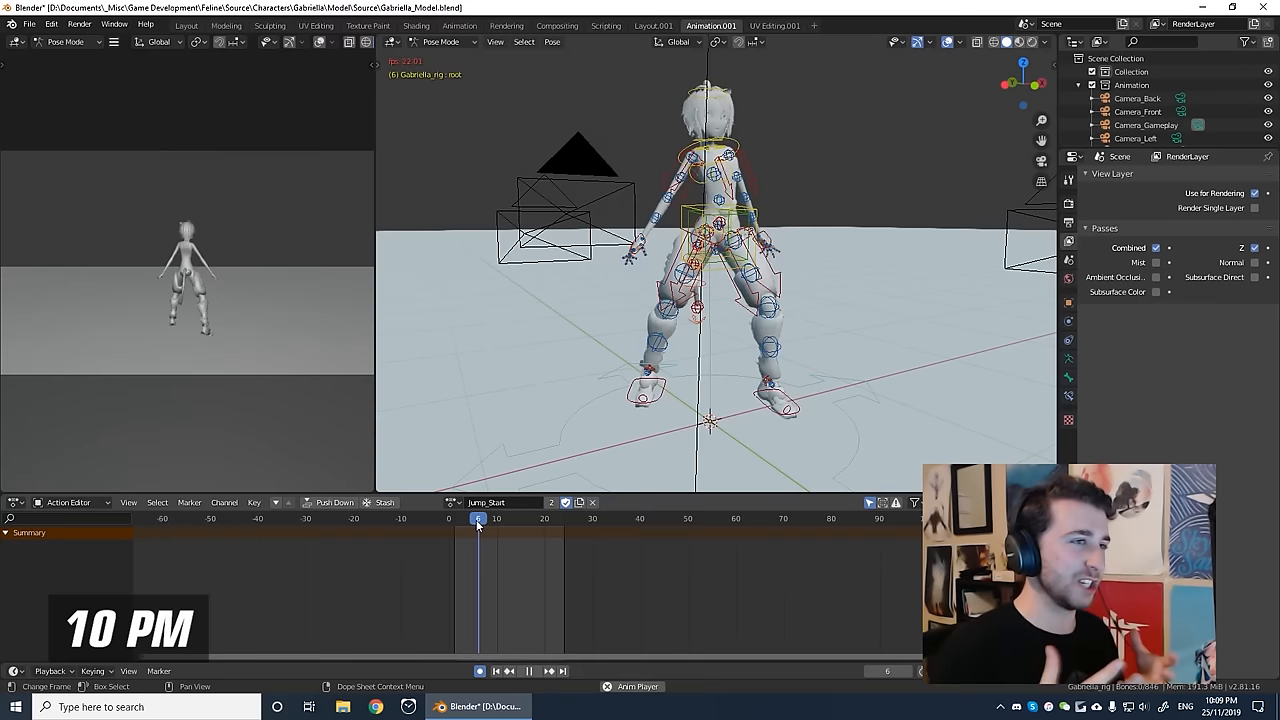
left_click(478, 519)
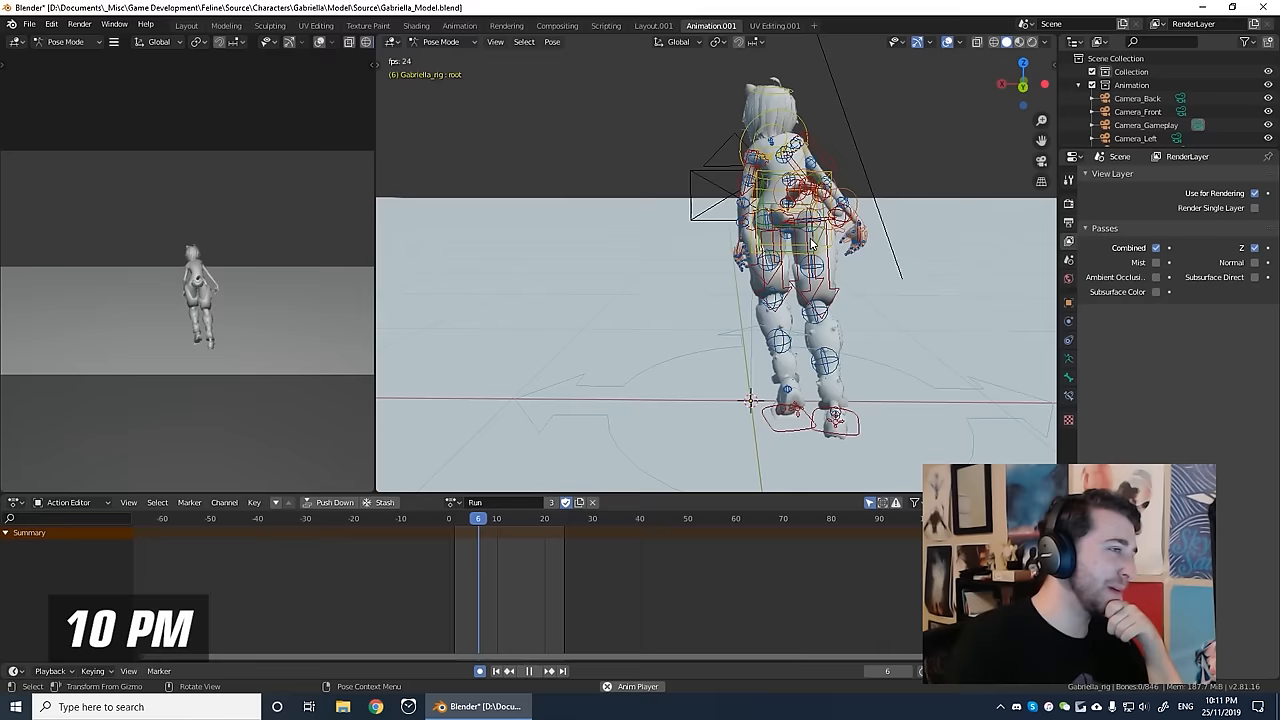
Switch Gabriella's rig to the Run action, browsing the stored Idle, Jump, Walk and WallRide actions.
left_click(475, 503)
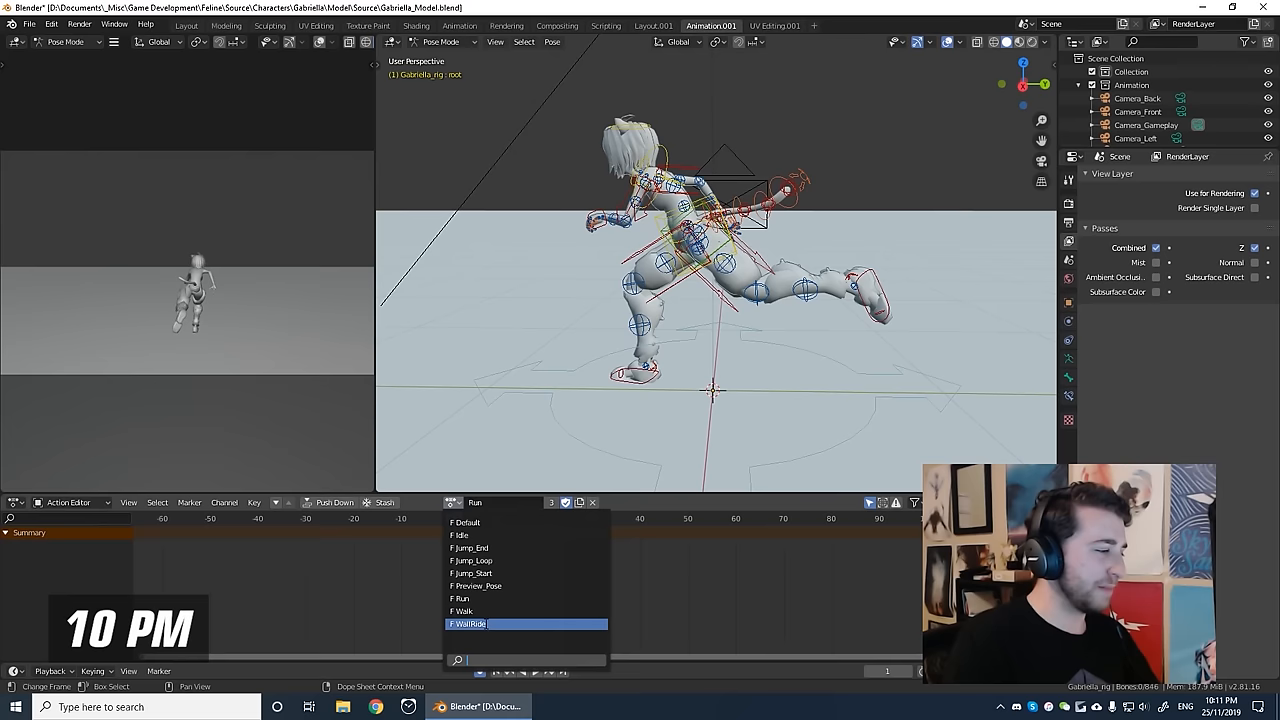
left_click(474, 624)
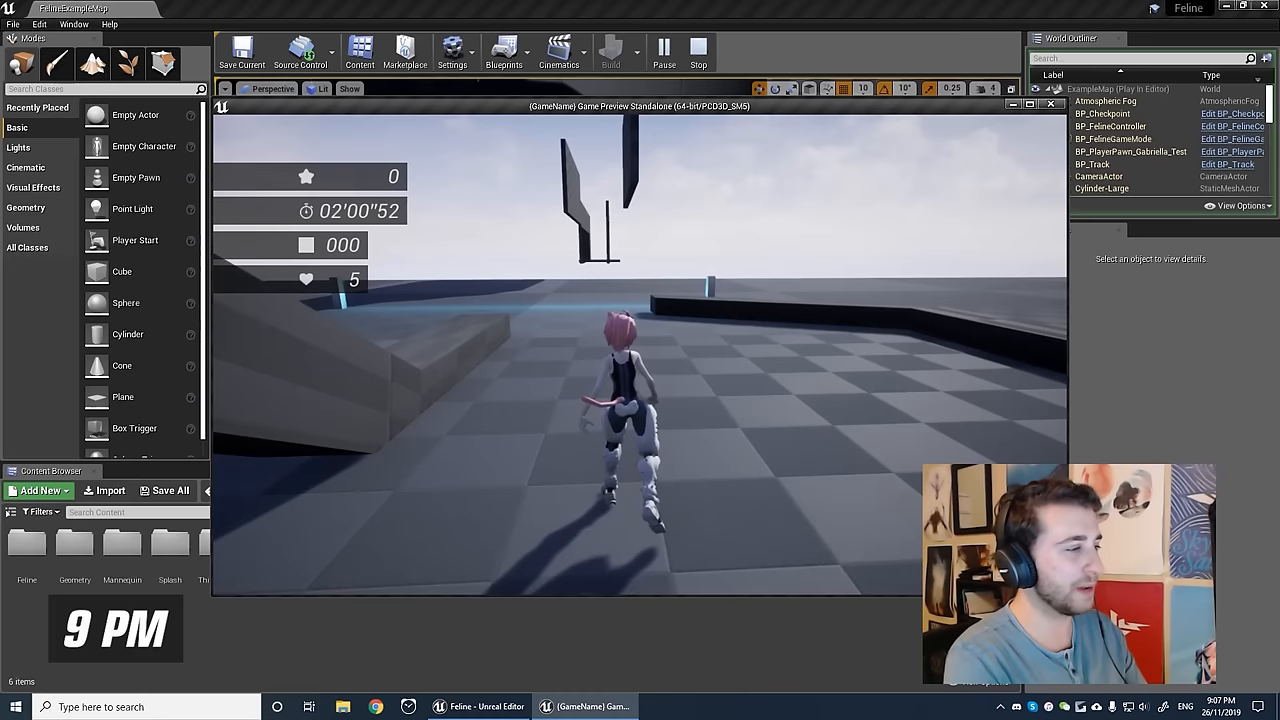
Run Gabriella forward with W through the Feline level in the standalone game preview.
key("w")
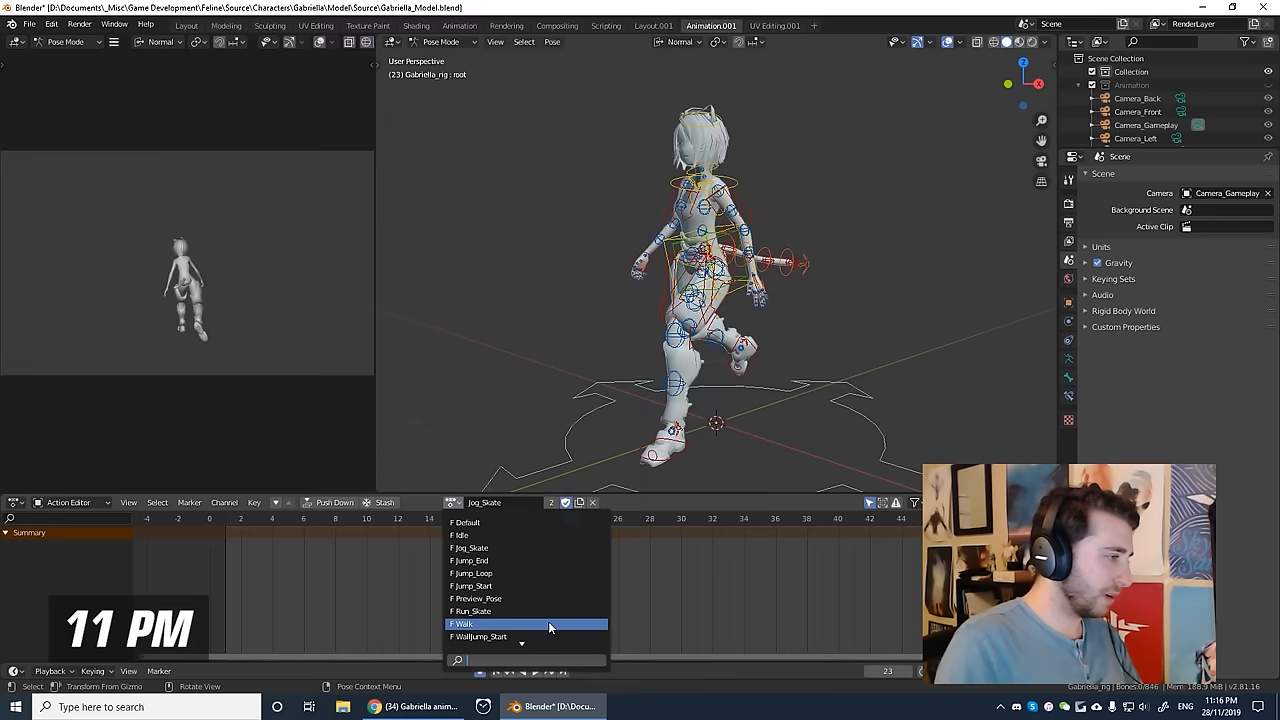
left_click(461, 618)
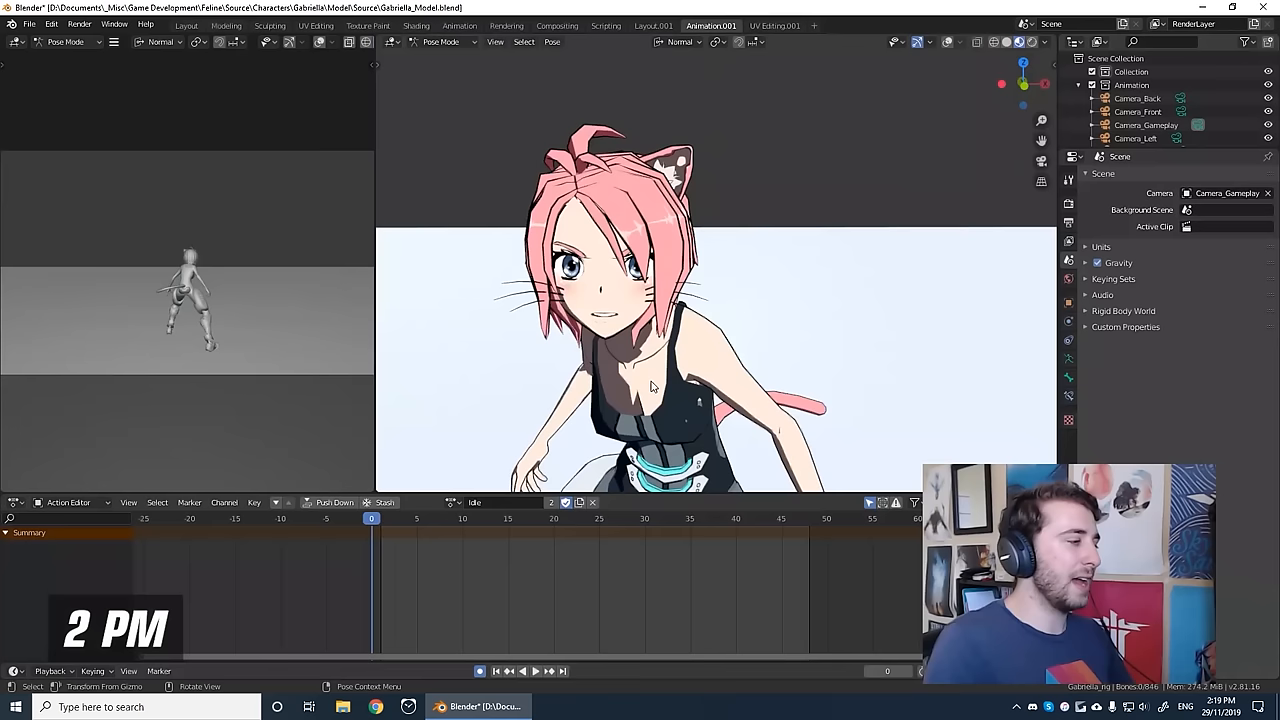
Orbit close around the toon-shaded Gabriella posed in her Idle action.
left_click_drag(650, 387, 667, 278)
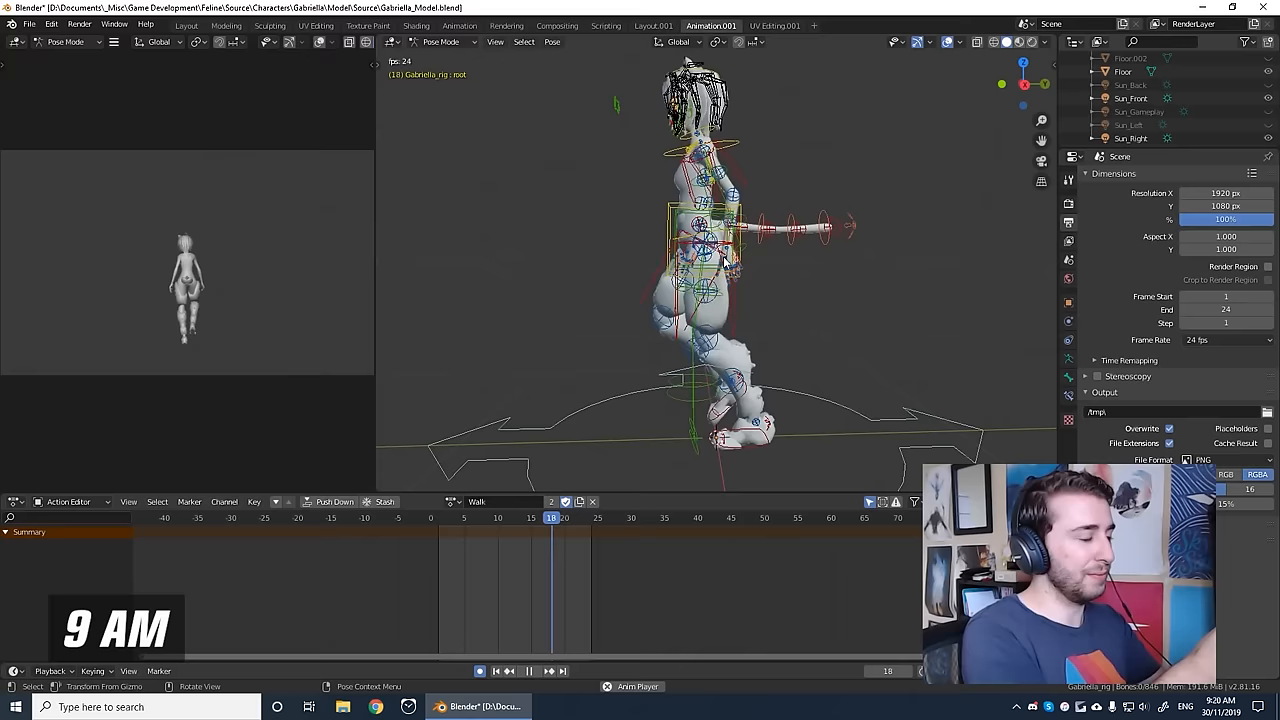
Replace the Walk action with another saved action from the rig's action list.
left_click(503, 502)
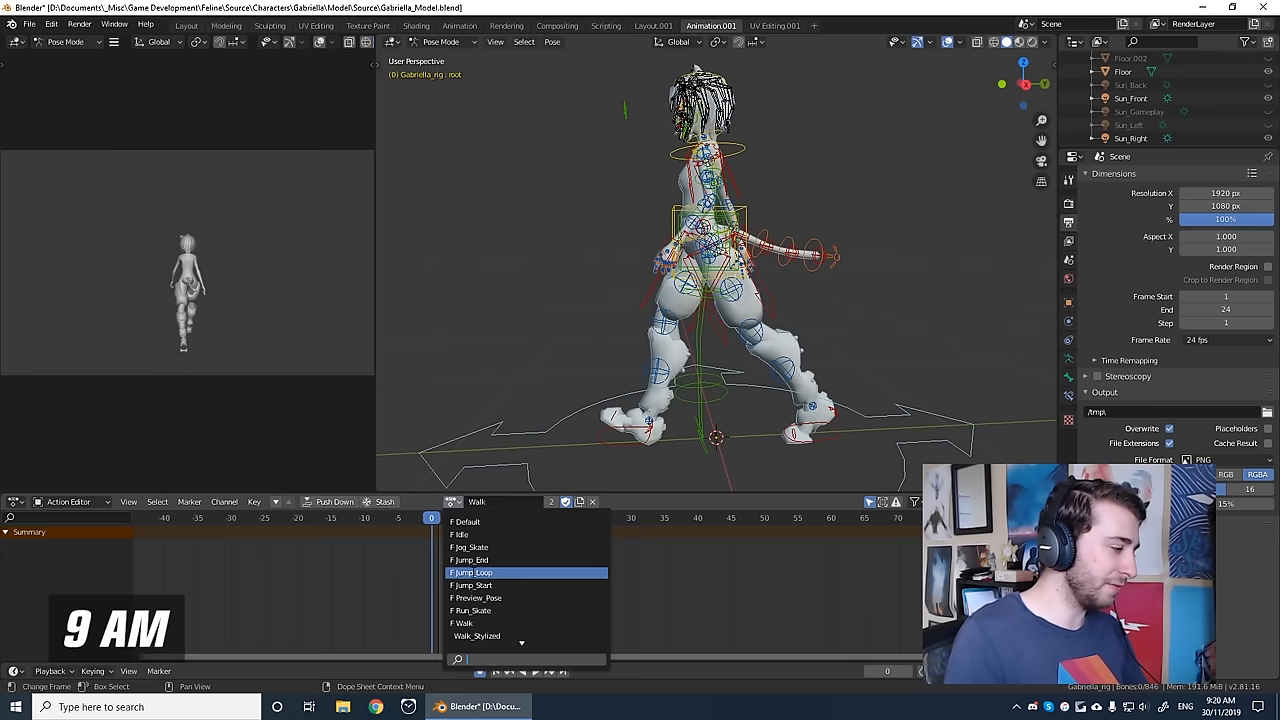
left_click(477, 610)
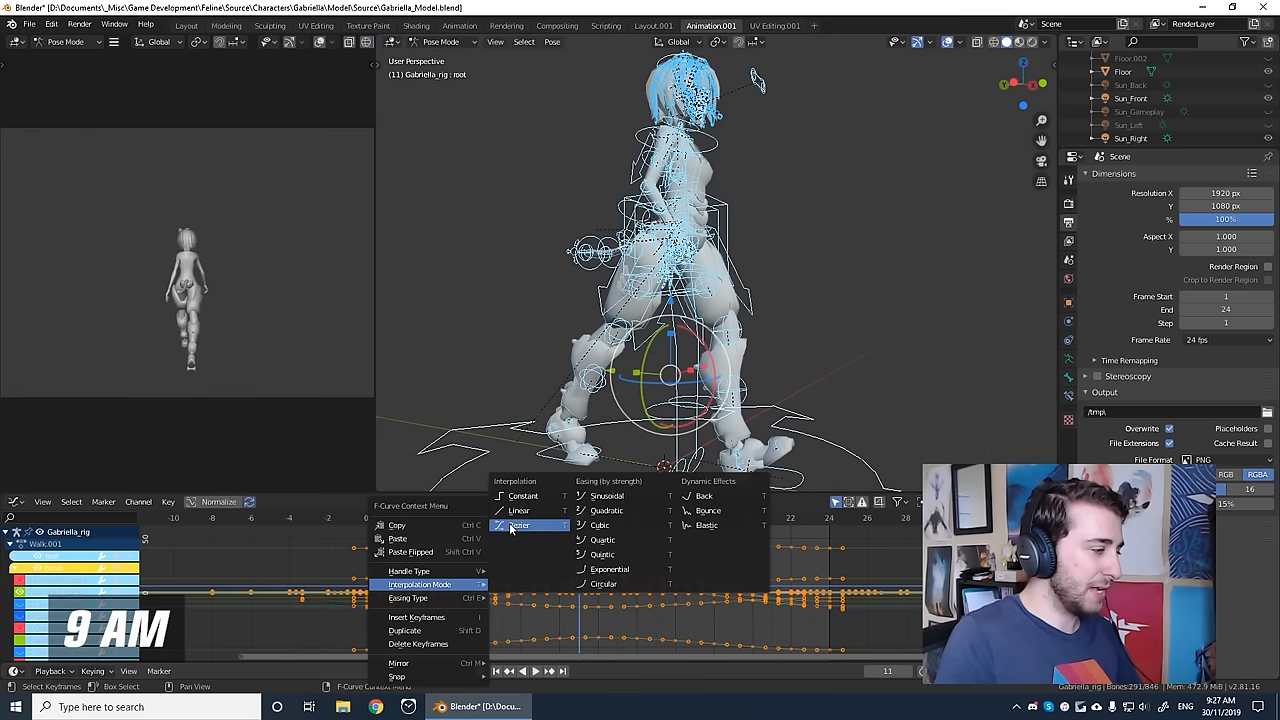
Apply a different interpolation mode to the Walk.001 keyframes.
left_click(522, 524)
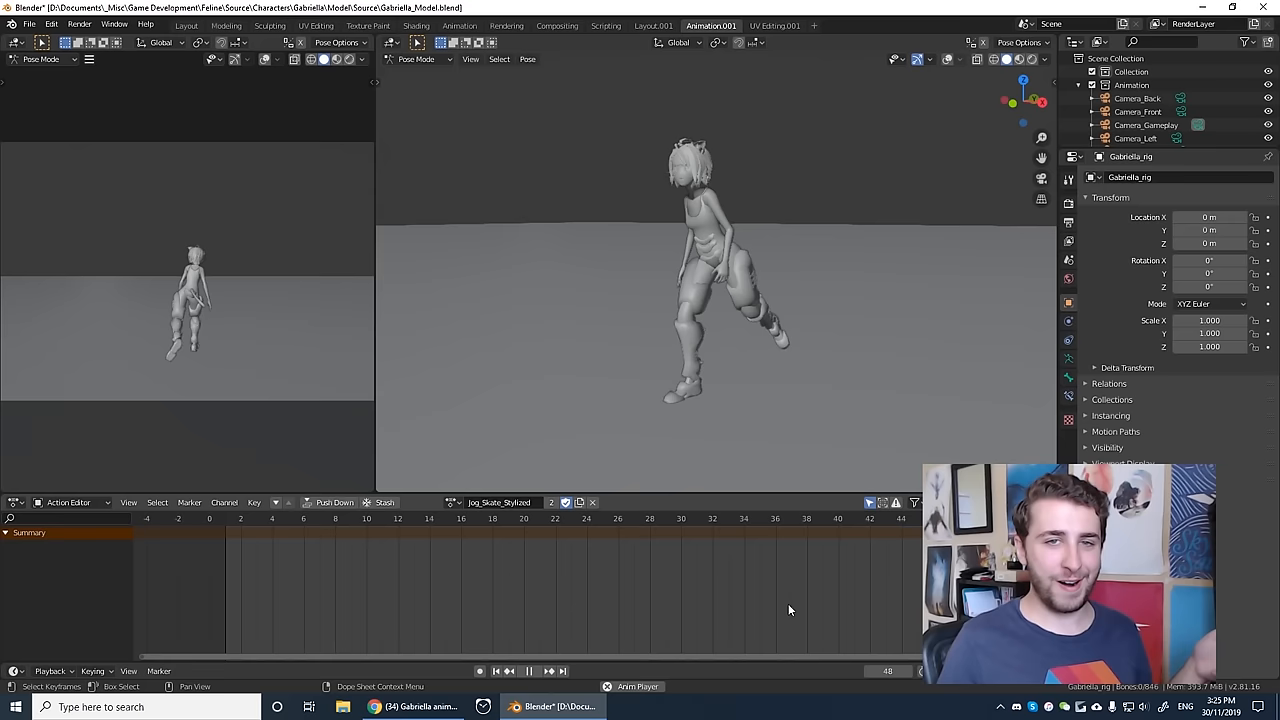
Bring up Chrome to view the Trello Final animations checklist at 100%.
left_click(402, 707)
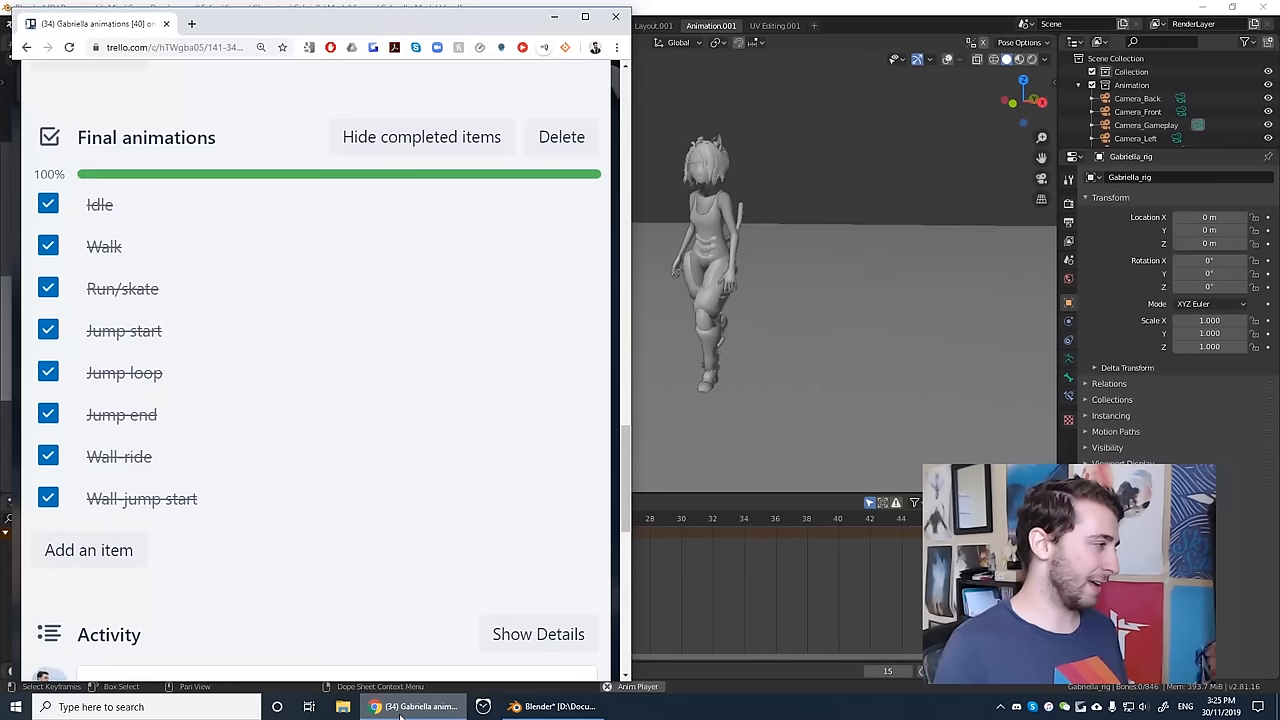